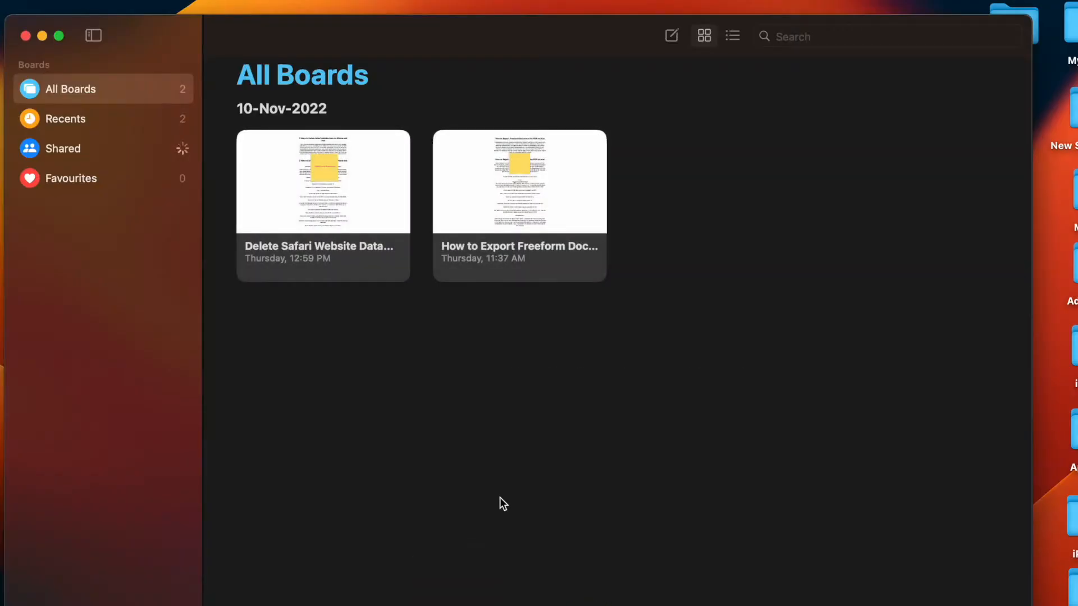
pyautogui.moveTo(301, 185)
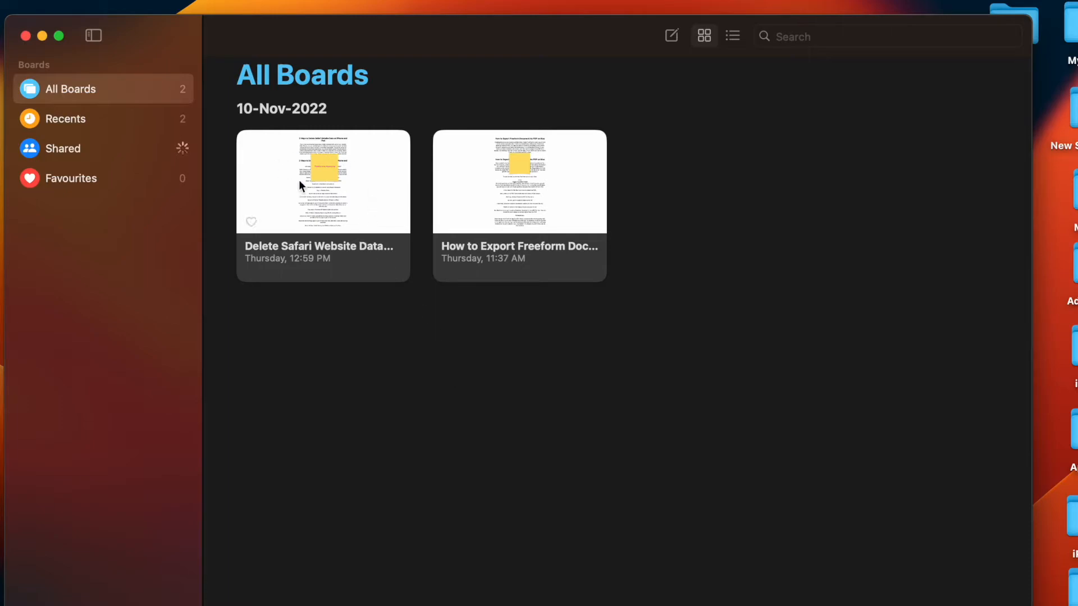
# - Open the 'Delete Safari Website Data on iPhone and iPad' board and scroll through its instructions
pyautogui.doubleClick(322, 179)
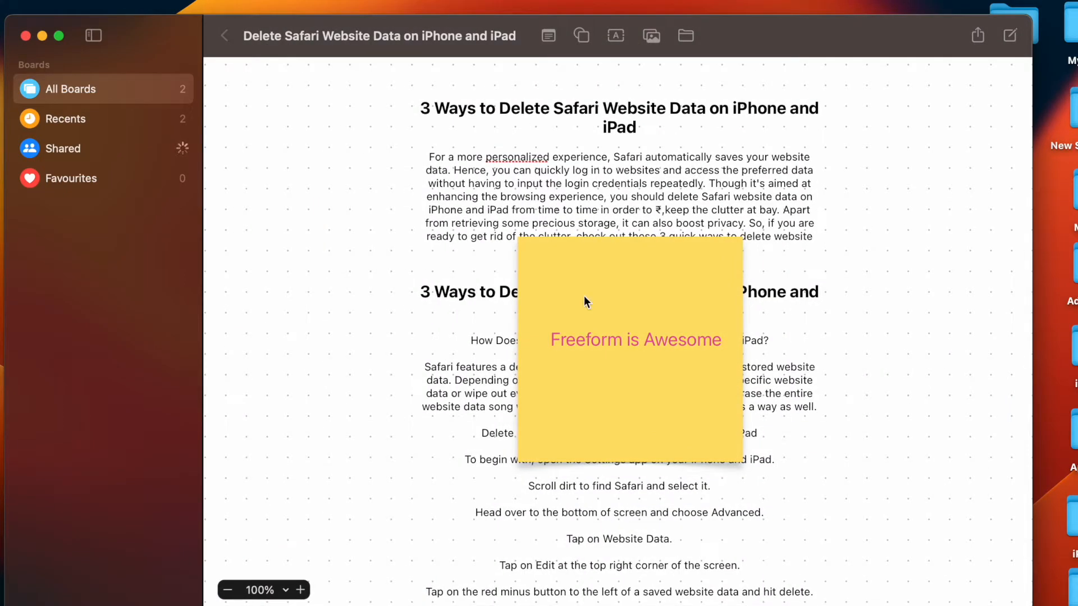
pyautogui.scroll(-3)
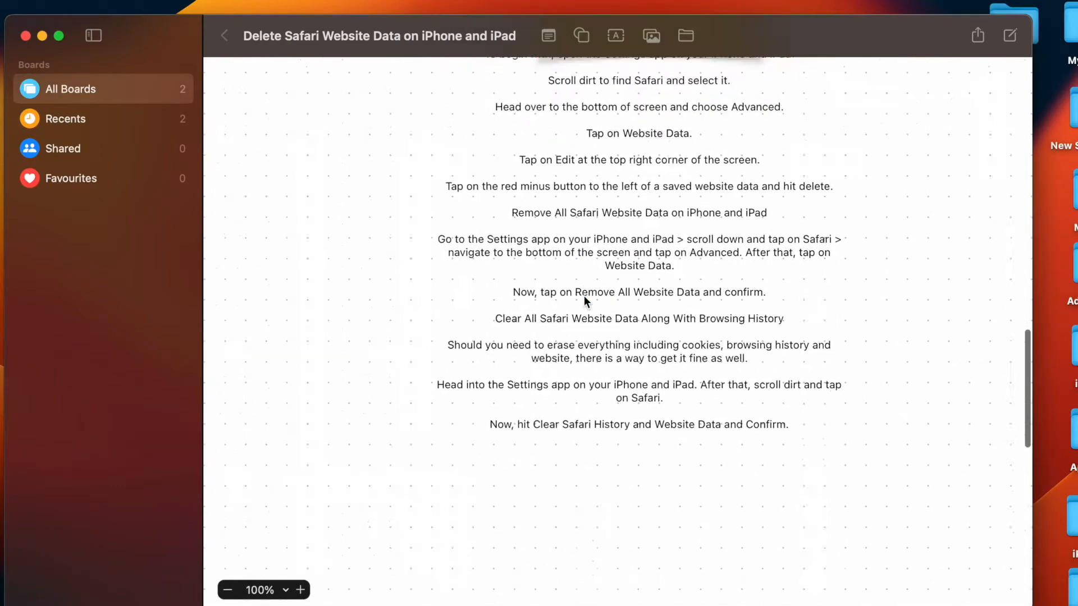
pyautogui.scroll(-3)
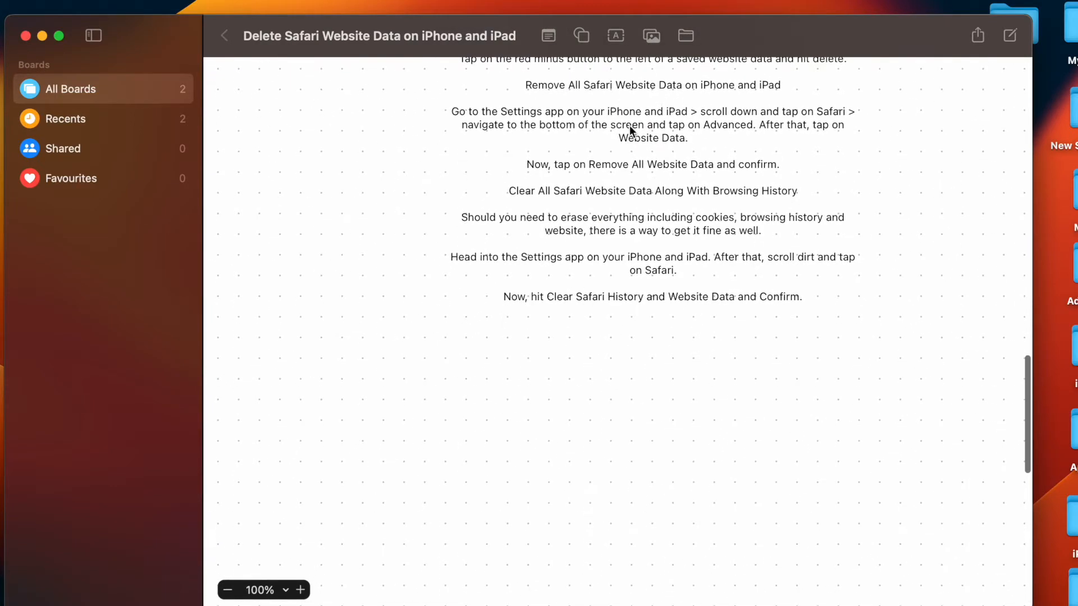
# - Insert the side-by-side photo of the suited man from the photo library onto the board
pyautogui.click(651, 35)
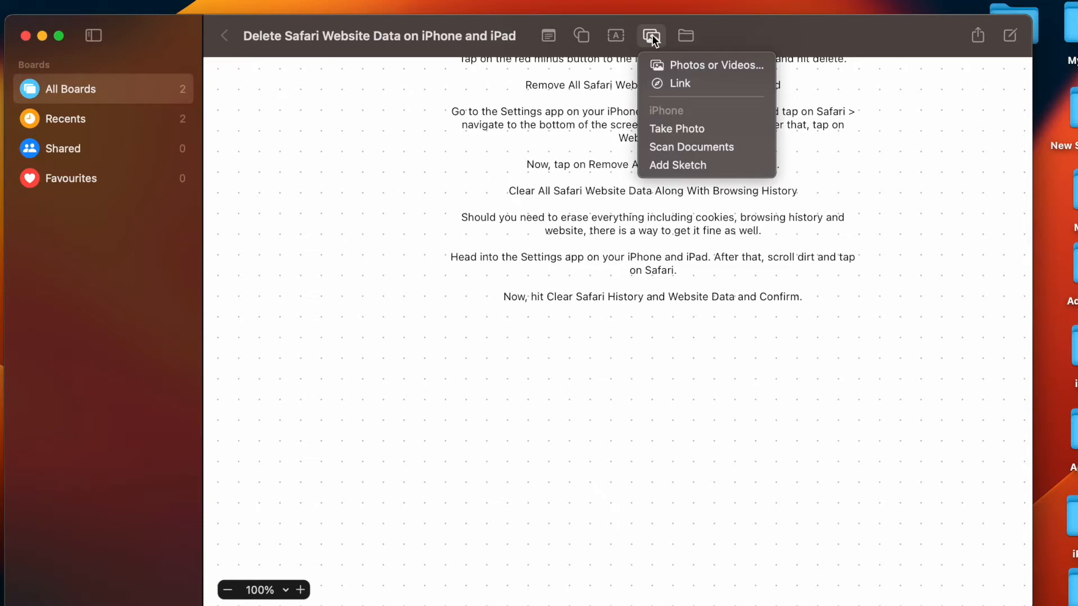
pyautogui.click(707, 65)
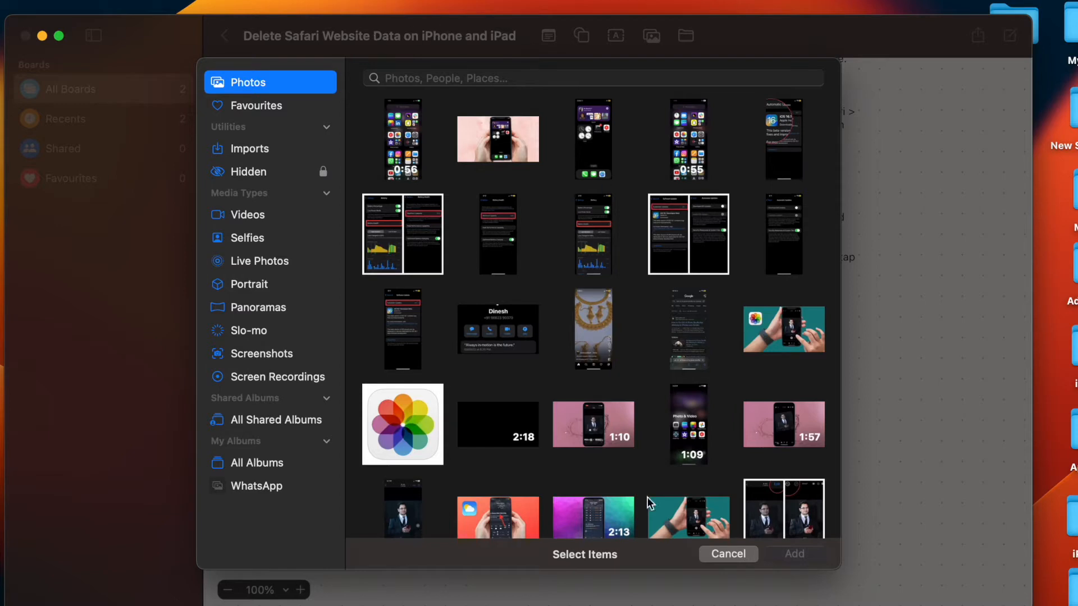
pyautogui.scroll(-3)
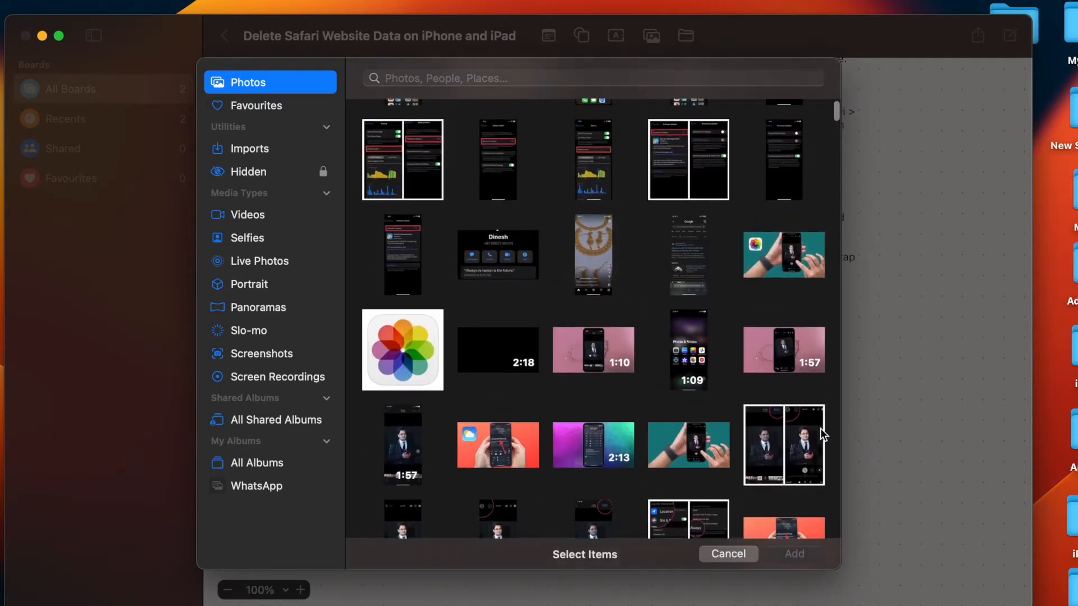
pyautogui.click(784, 444)
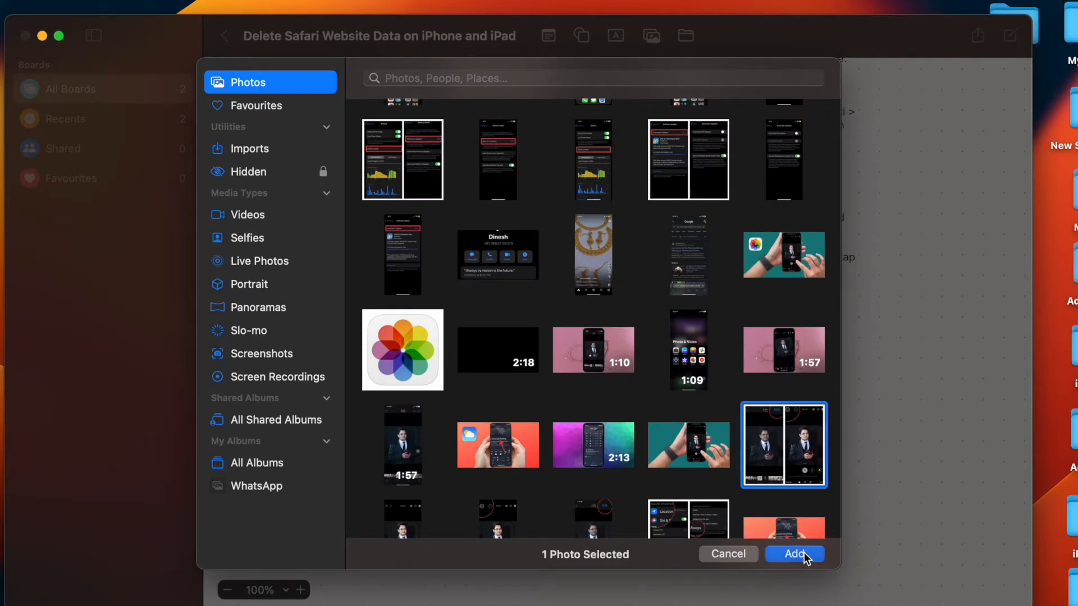
pyautogui.click(795, 554)
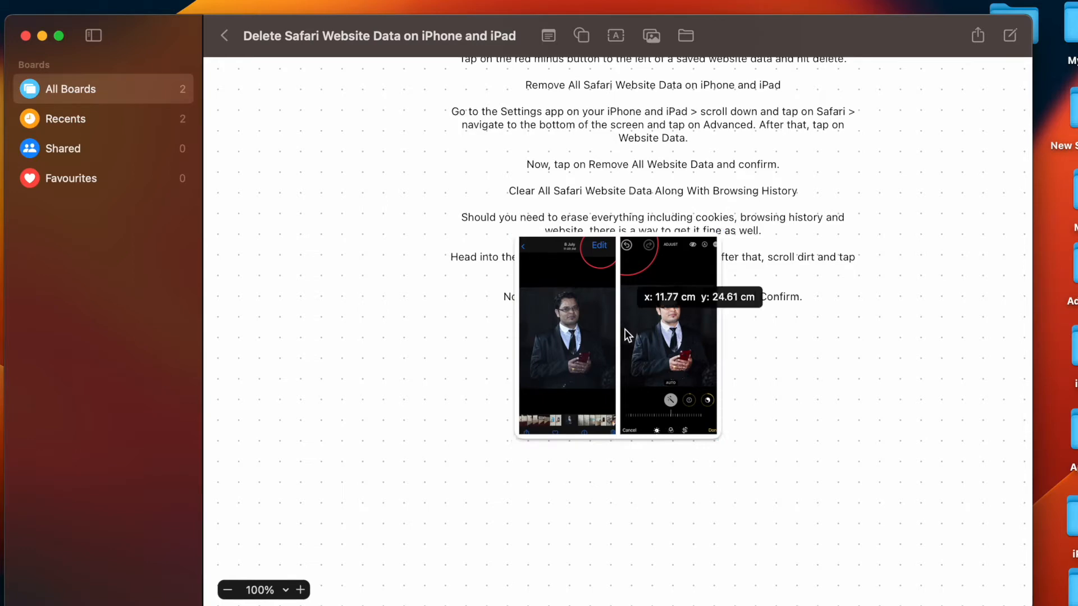
# - Move the photo below the article text and add a text box reading COOL
pyautogui.moveTo(617, 335); pyautogui.dragTo(677, 416)
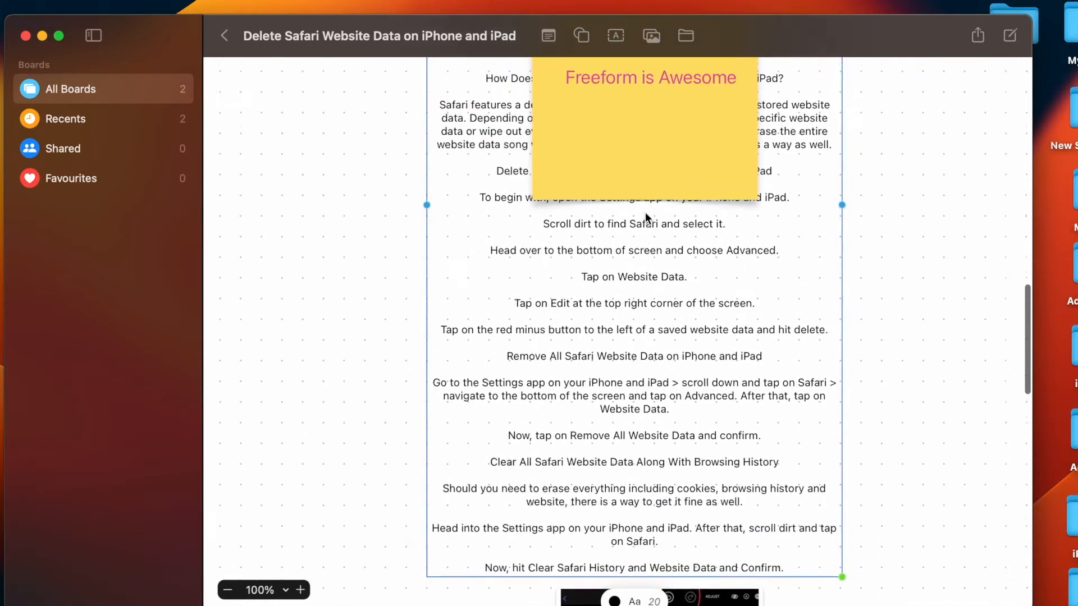
pyautogui.click(615, 35)
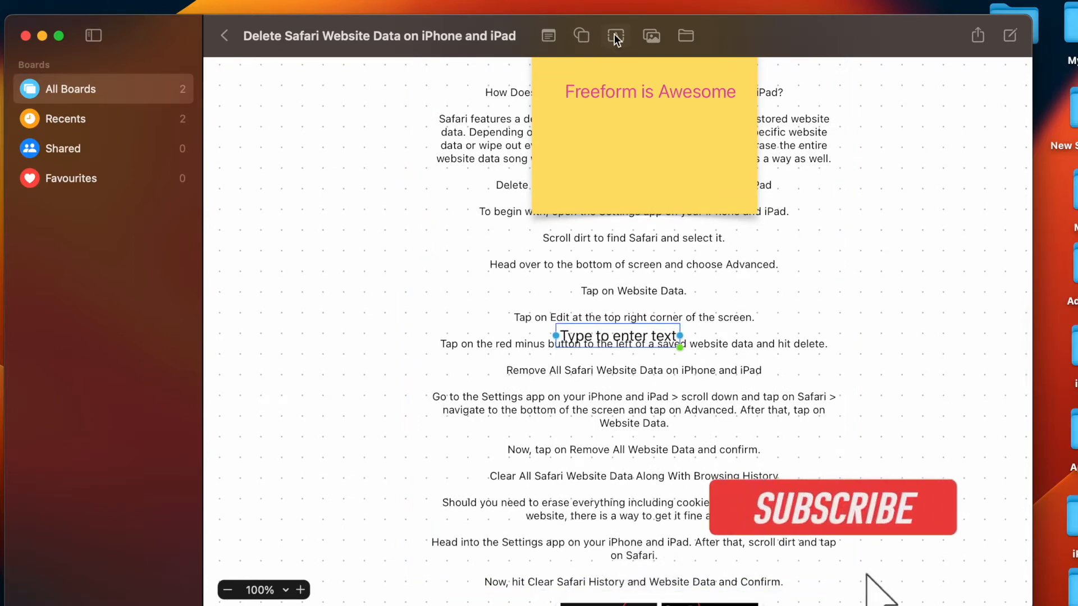
pyautogui.write('COOL')
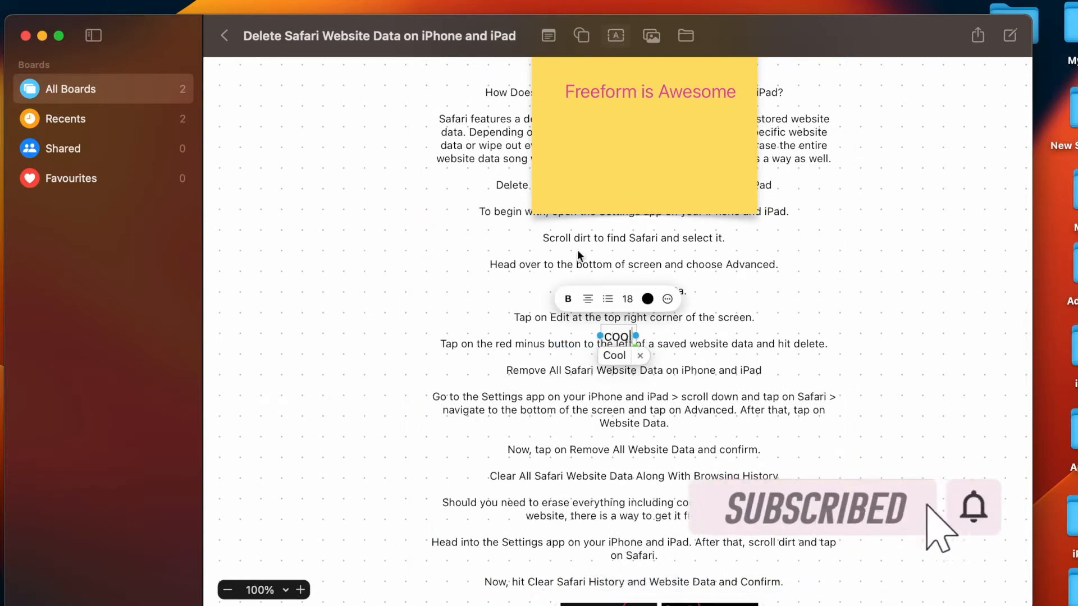
pyautogui.scroll(-3)
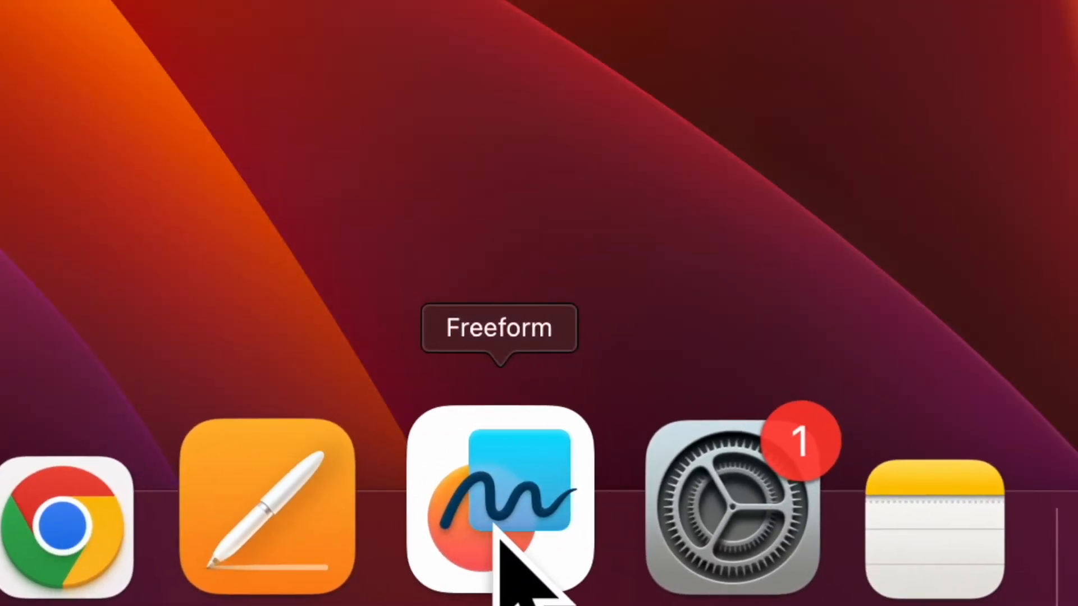
pyautogui.moveTo(501, 532)
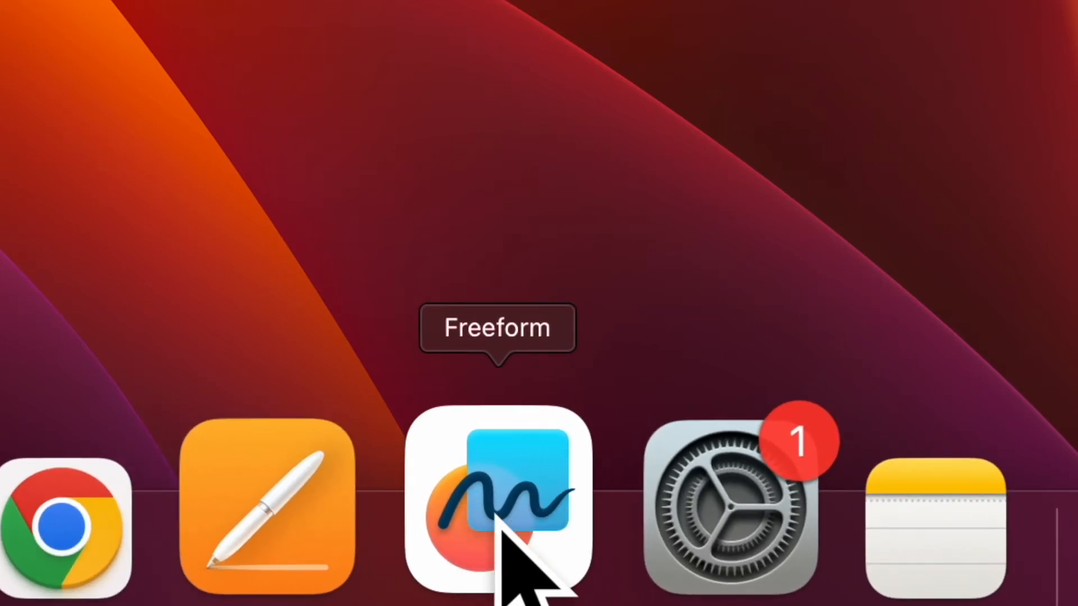
# - Bring the Freeform board window back to the front from the Dock
pyautogui.click(496, 500)
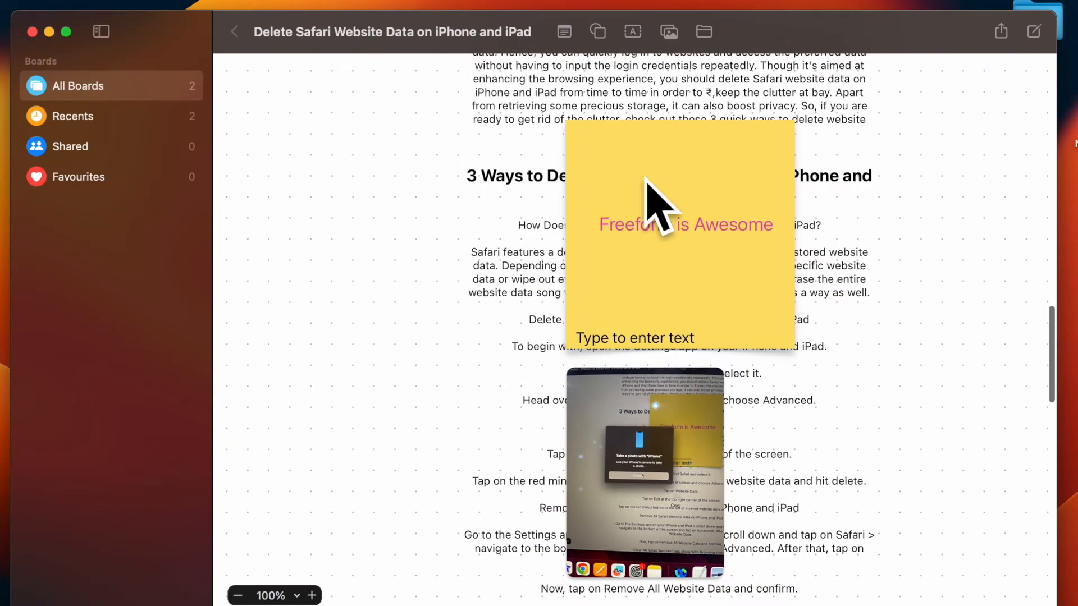
pyautogui.scroll(-3)
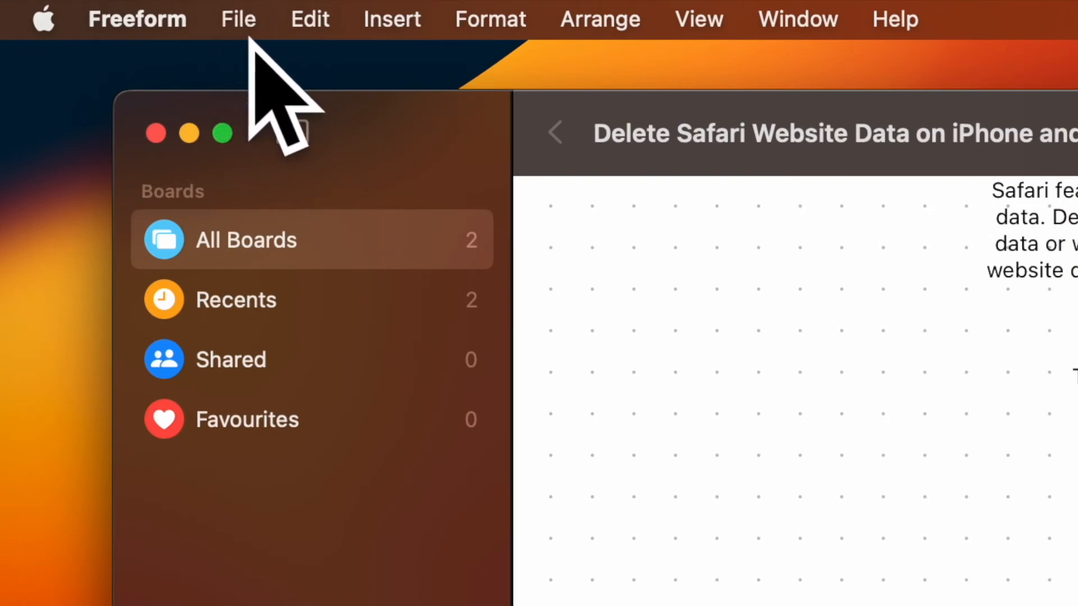
# - Export the board as a PDF named Safari to the Desktop
pyautogui.click(238, 20)
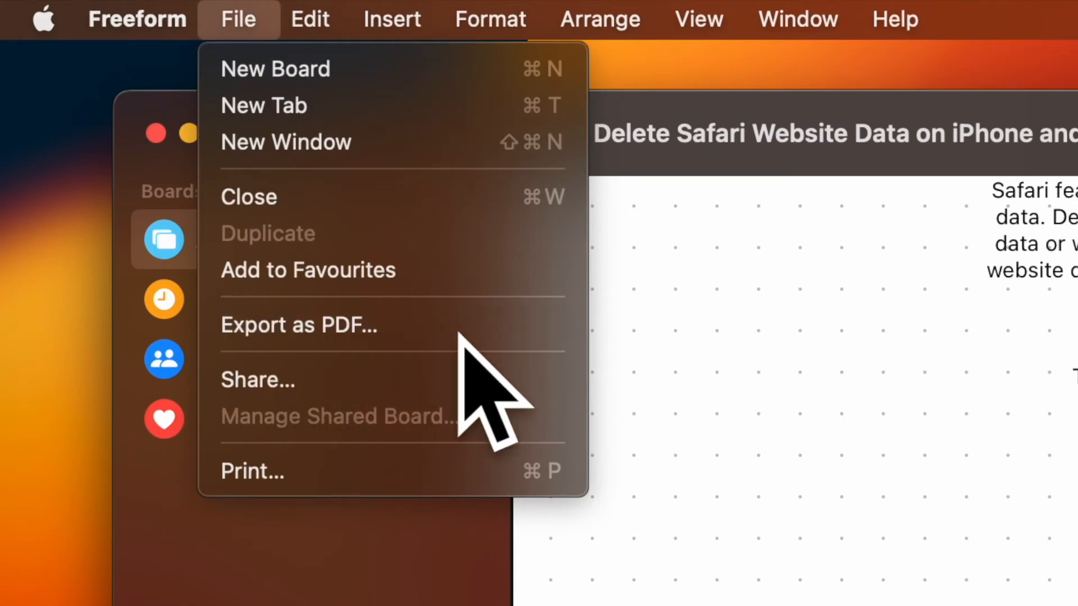
pyautogui.click(299, 325)
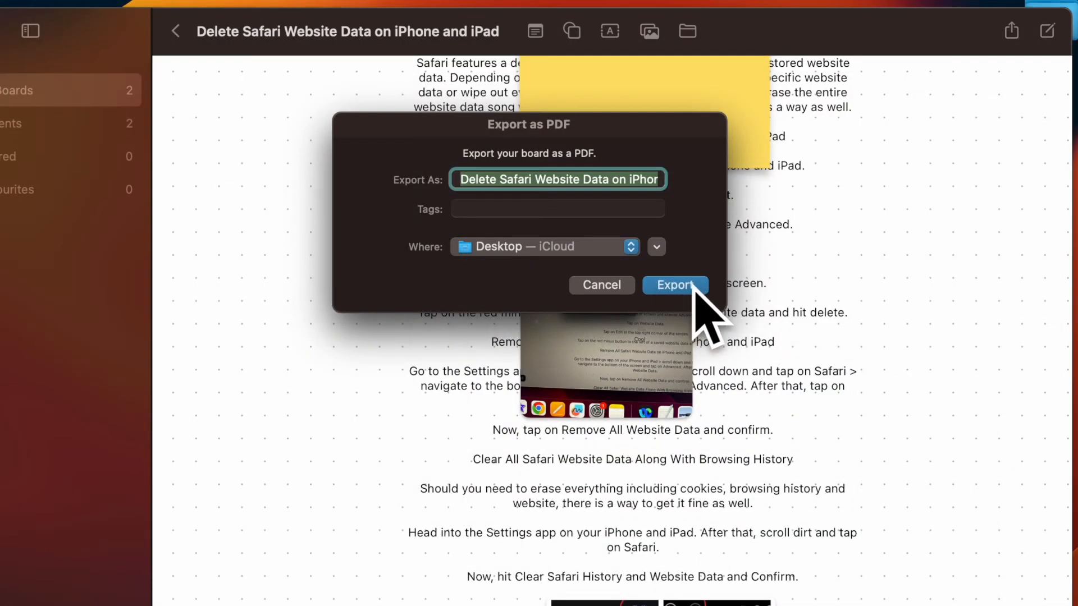
pyautogui.click(602, 285)
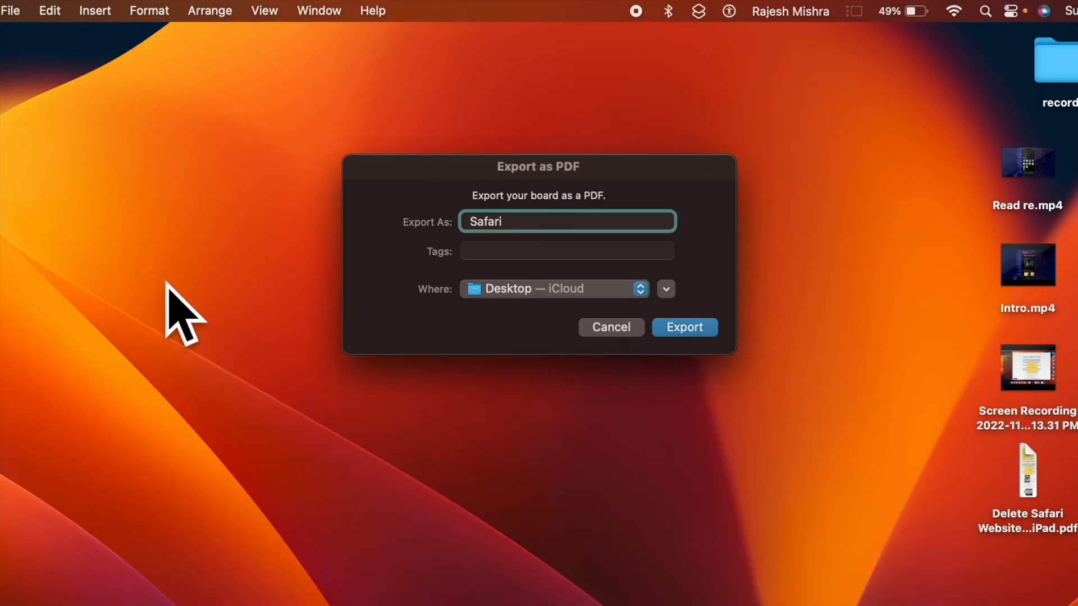
pyautogui.moveTo(691, 379)
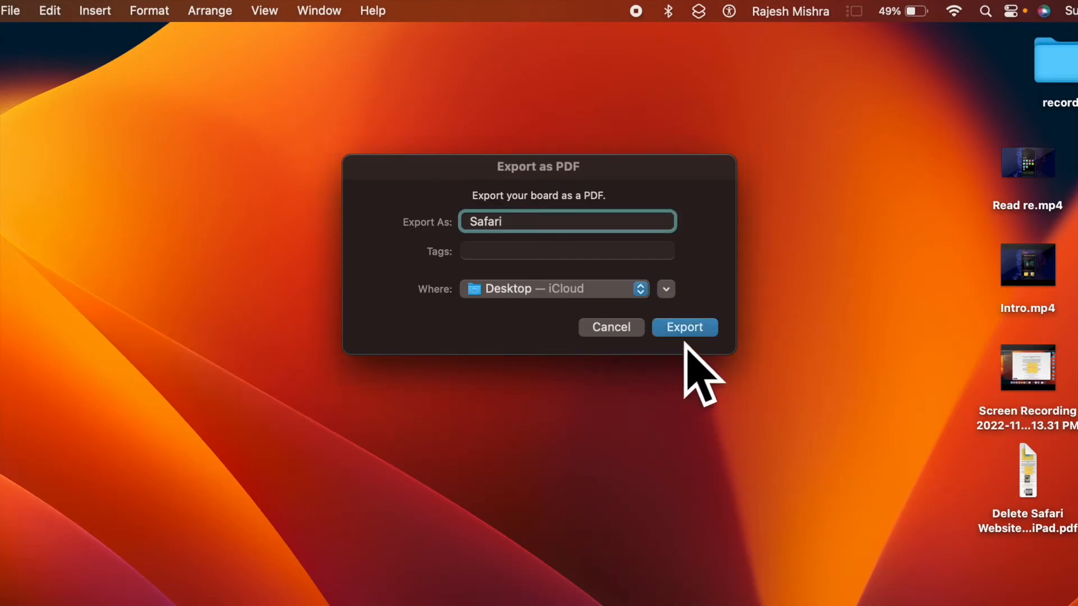
pyautogui.click(684, 327)
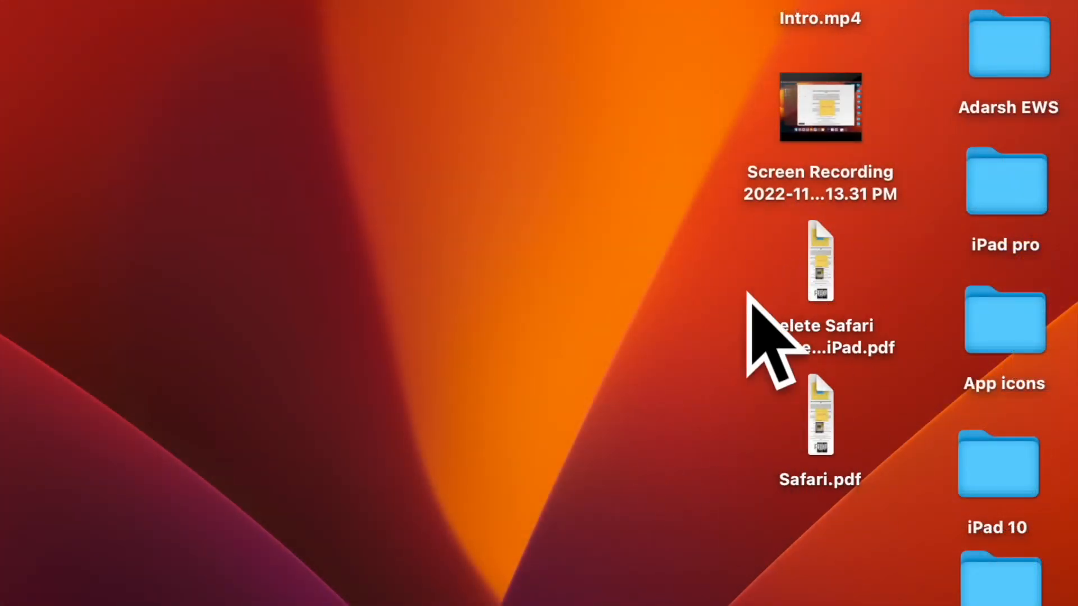
pyautogui.moveTo(887, 465)
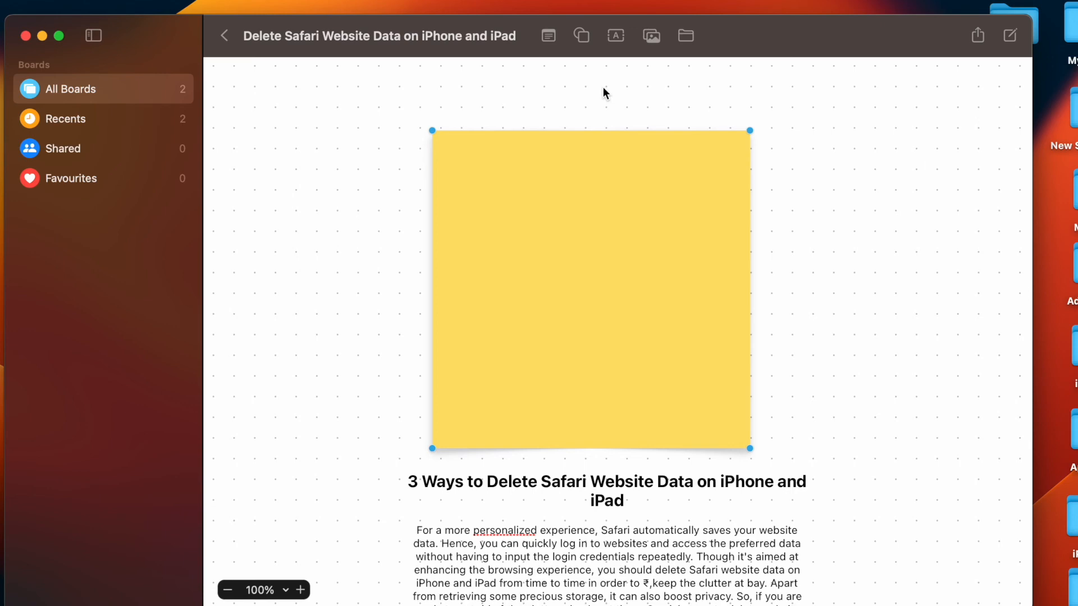
# - Scroll down the board to the 'Freeform is Awesome' sticky note
pyautogui.scroll(-3)
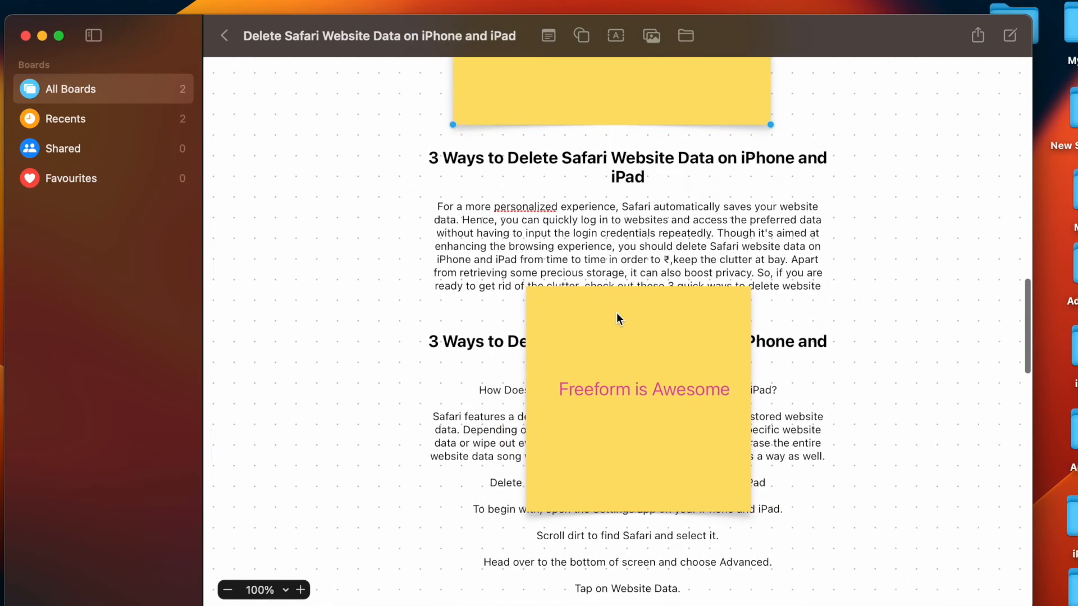